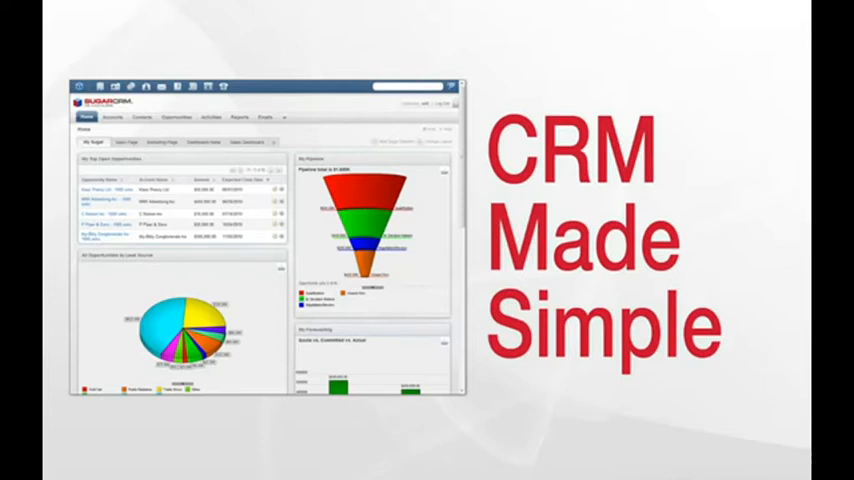
# Open the Opportunities tab menu to show its actions and recently viewed opportunities
pyautogui.click(117, 67)
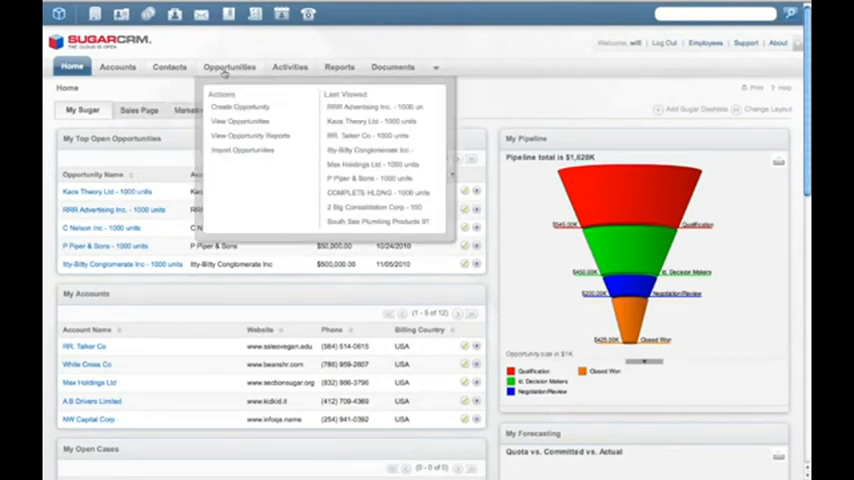
pyautogui.click(230, 66)
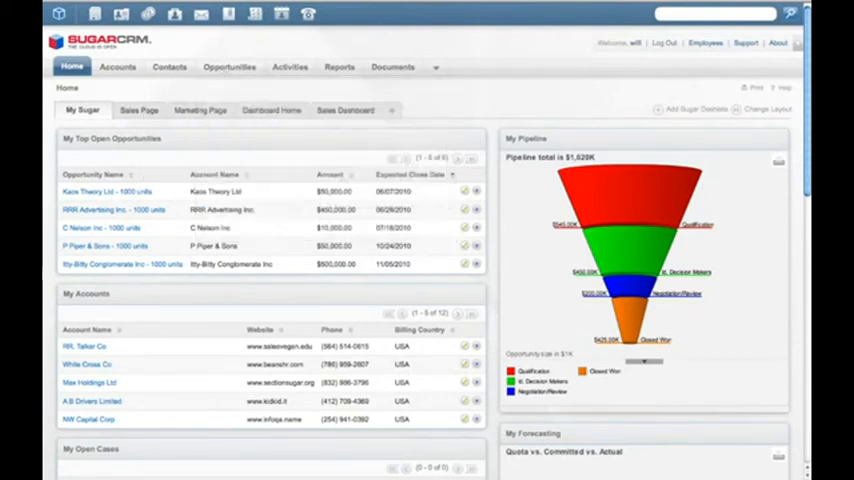
pyautogui.write('CA')
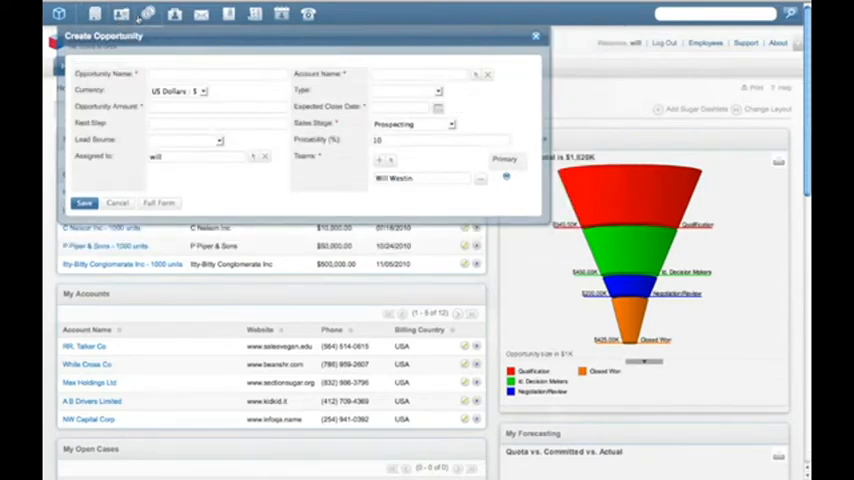
pyautogui.click(535, 35)
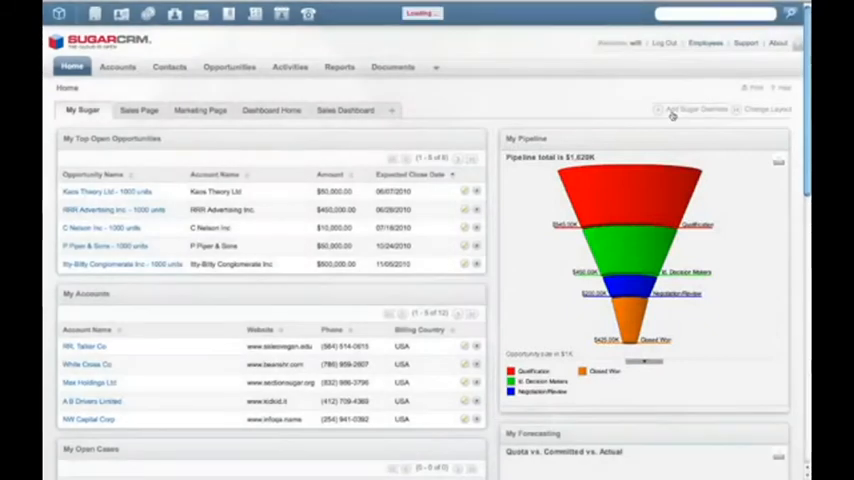
# Add the All Opportunities by Lead Source pie chart dashlet to My Sugar
pyautogui.click(683, 109)
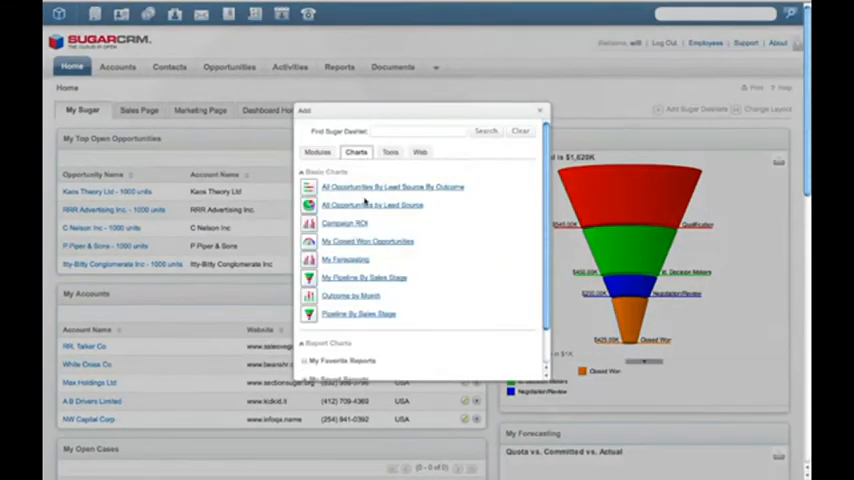
pyautogui.click(370, 205)
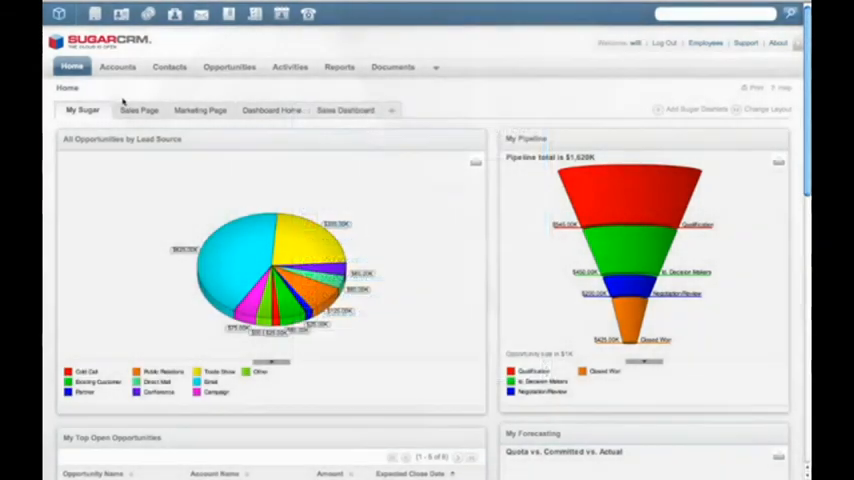
pyautogui.click(134, 110)
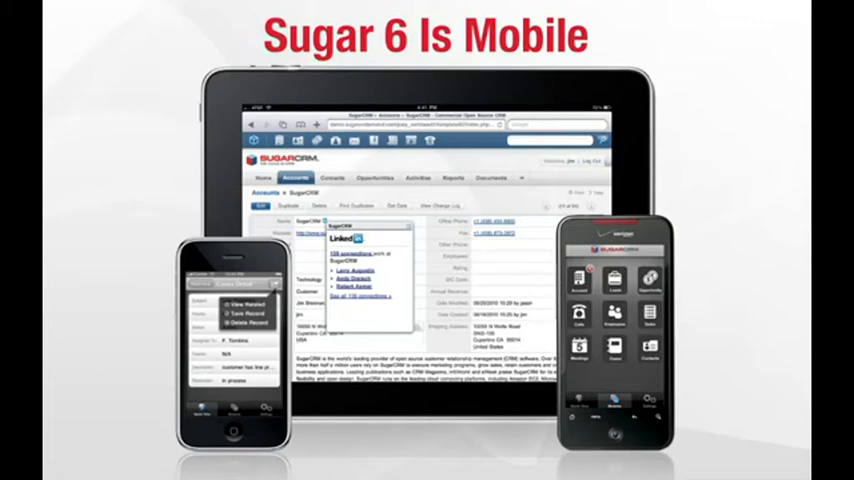
# Open the Reports menu and scroll down to the Report Charts dashlets
pyautogui.click(340, 67)
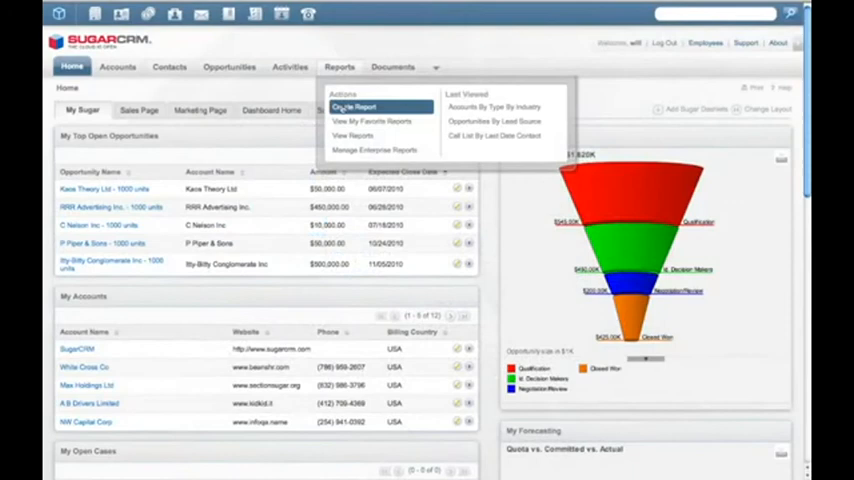
pyautogui.click(356, 107)
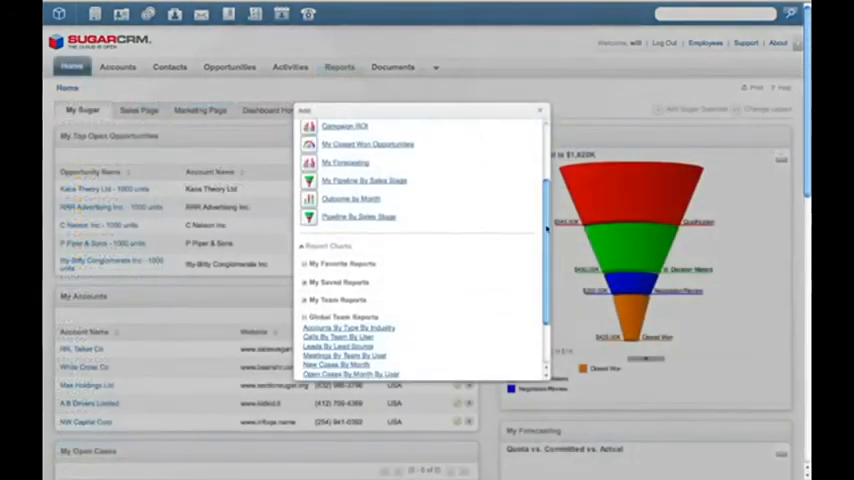
pyautogui.scroll(-3)
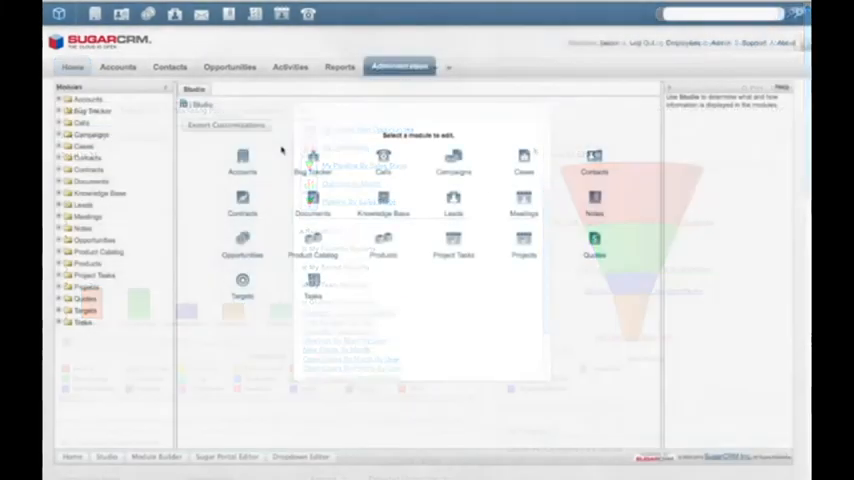
# Select the Accounts module in Studio and show its Fields list
pyautogui.click(242, 160)
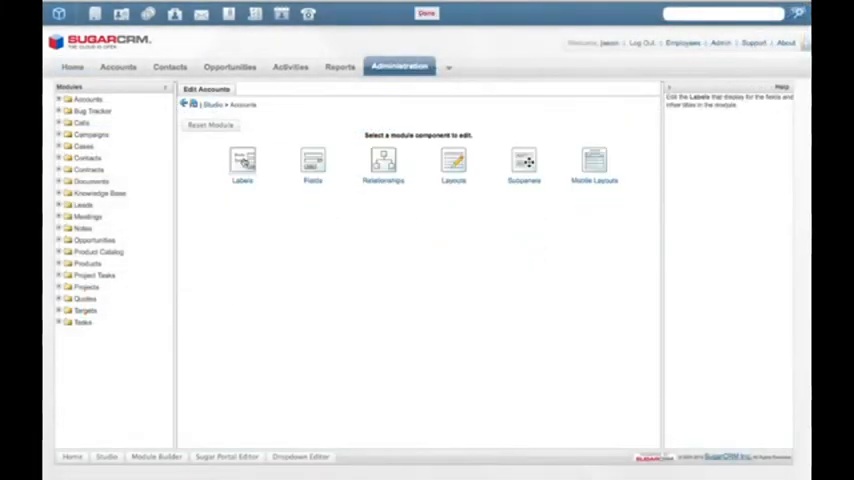
pyautogui.click(312, 160)
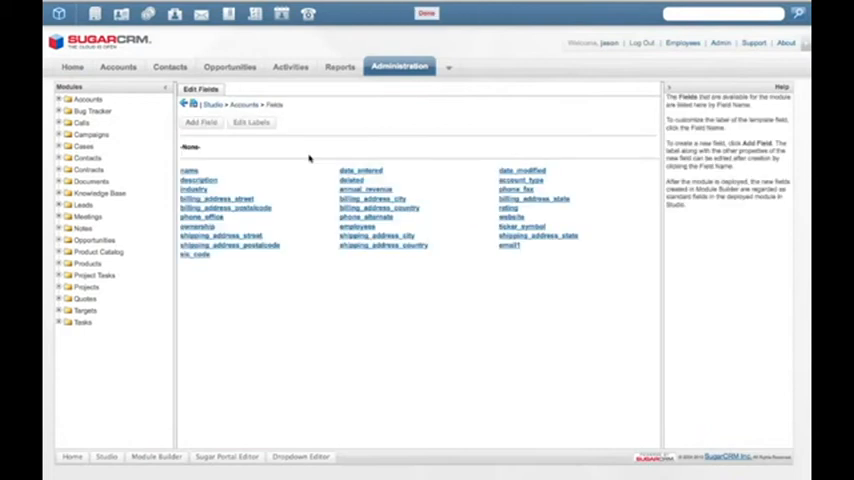